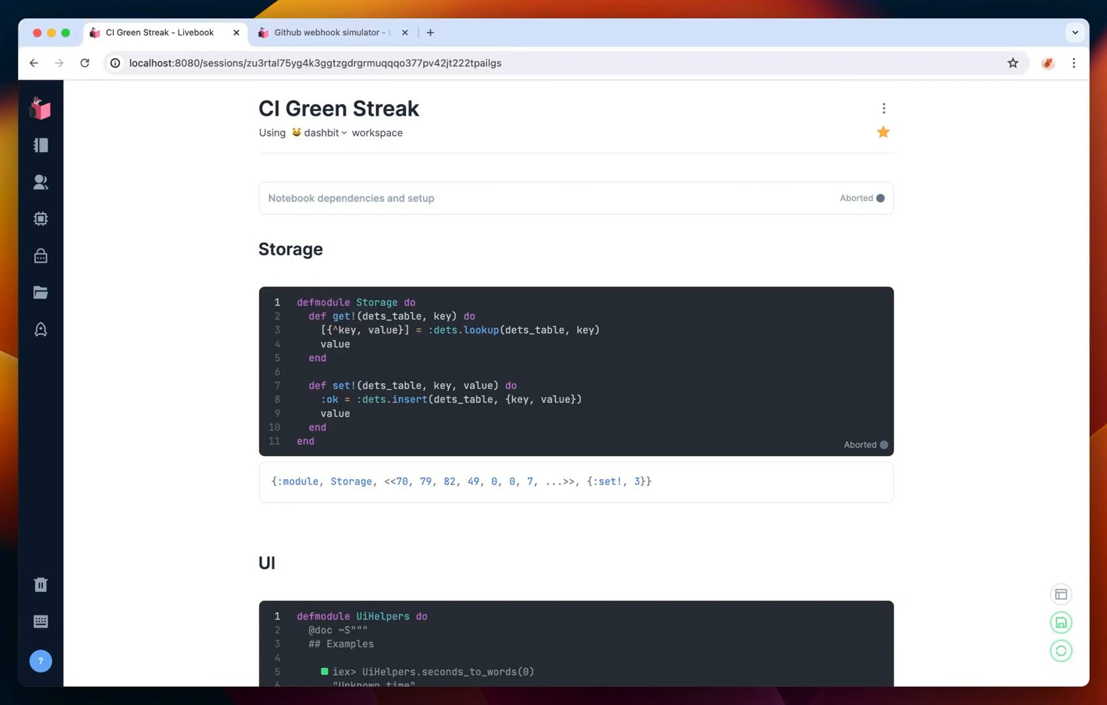
# - Open the CI Green Streak notebook's app deployment settings panel from the rocket icon
pyautogui.scroll(-3)
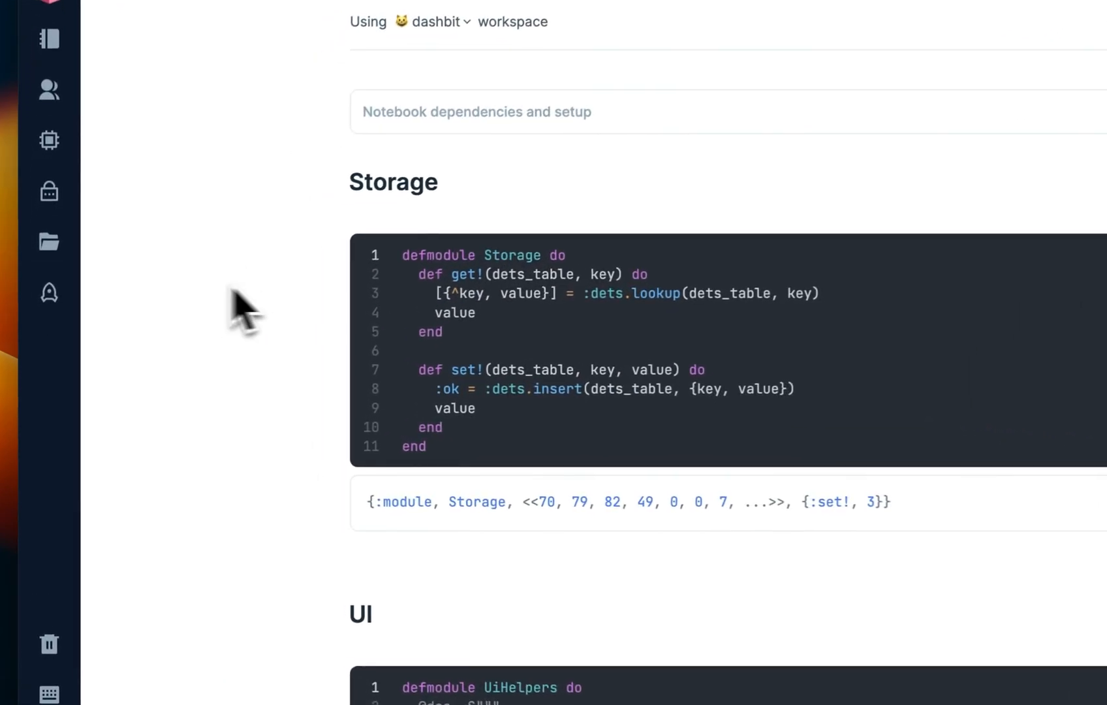
pyautogui.click(49, 292)
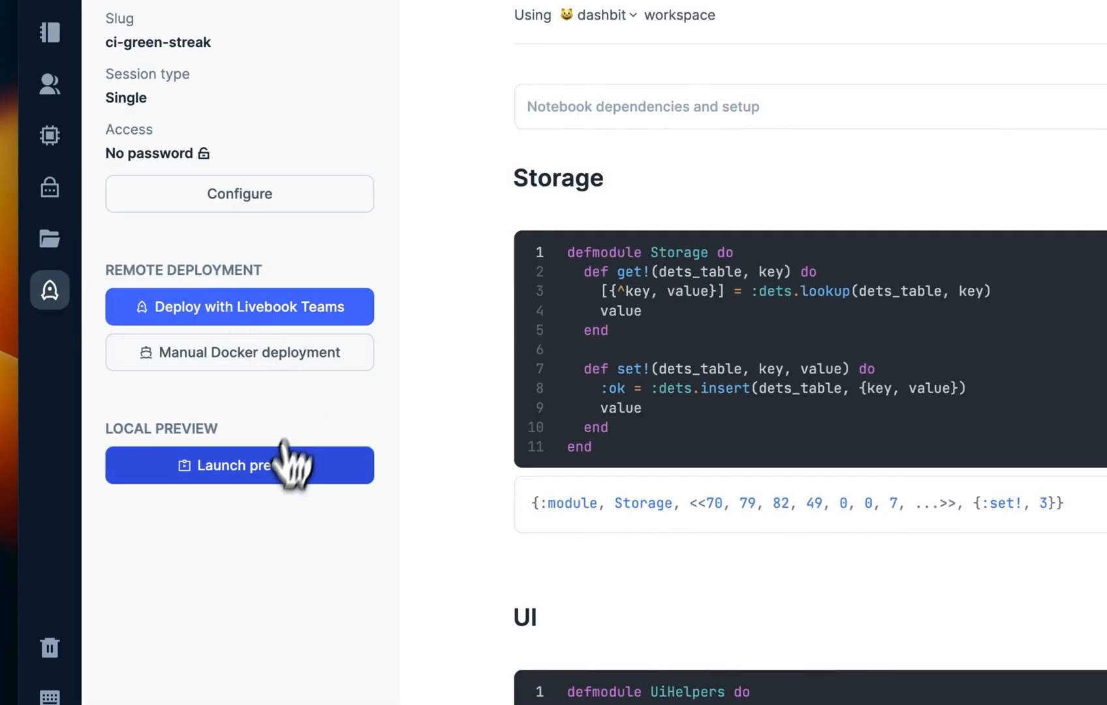
# - Launch a local preview of the CI Green Streak app in a new tab
pyautogui.click(239, 465)
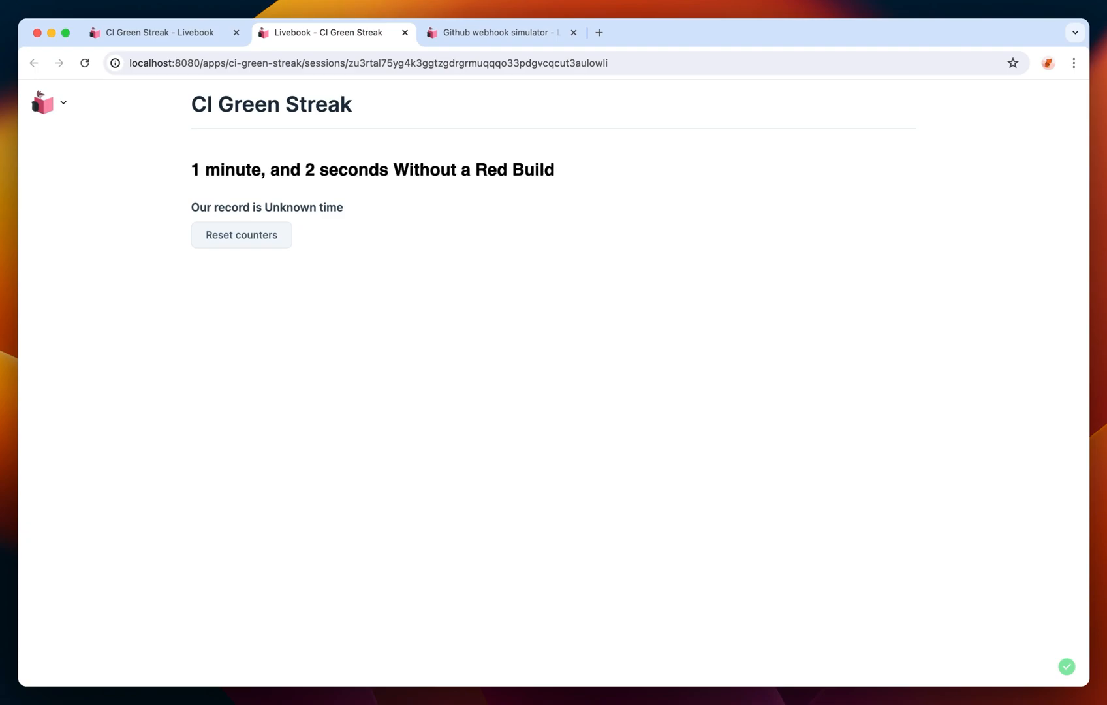
pyautogui.moveTo(470, 318)
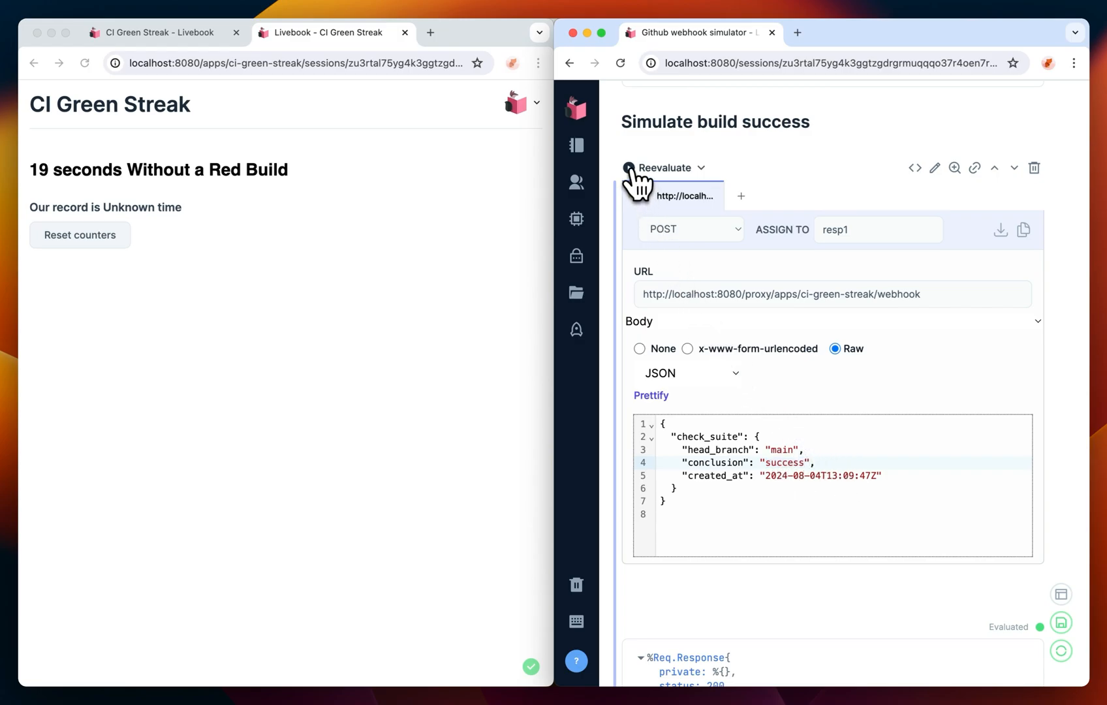
# - Reevaluate the Simulate build success cell so the app's record becomes 30 Day(s)
pyautogui.click(627, 167)
pyautogui.write('9')
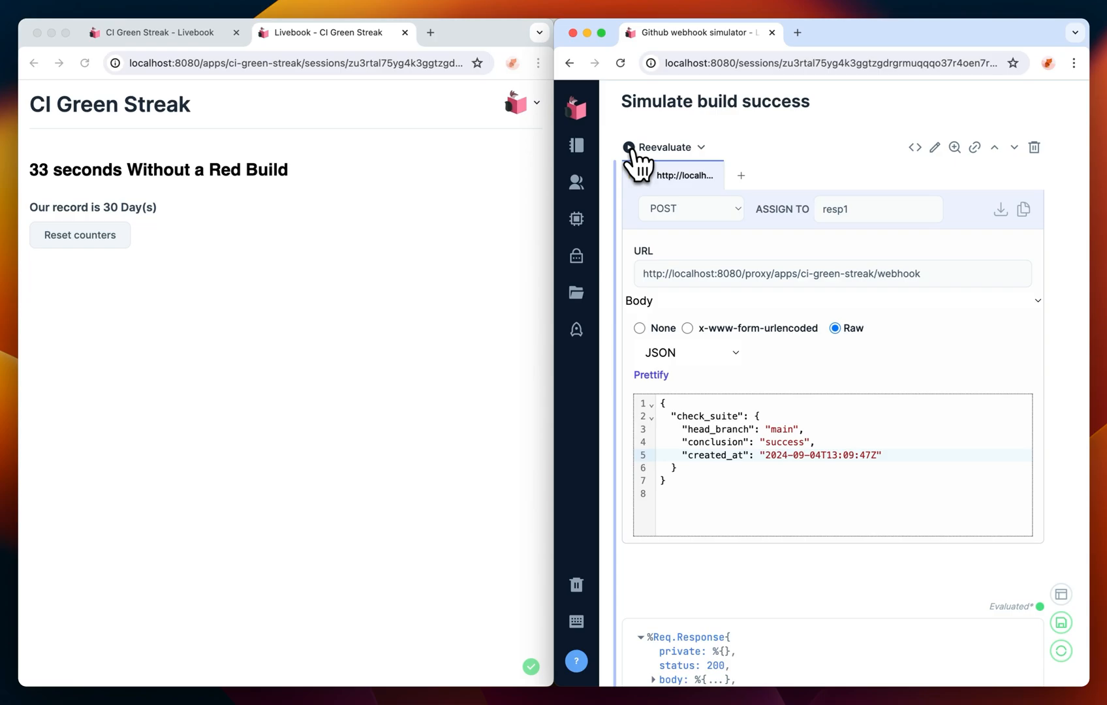
# - Rerun the Simulate build success cell, raising the app's record to 61 Day(s)
pyautogui.click(626, 147)
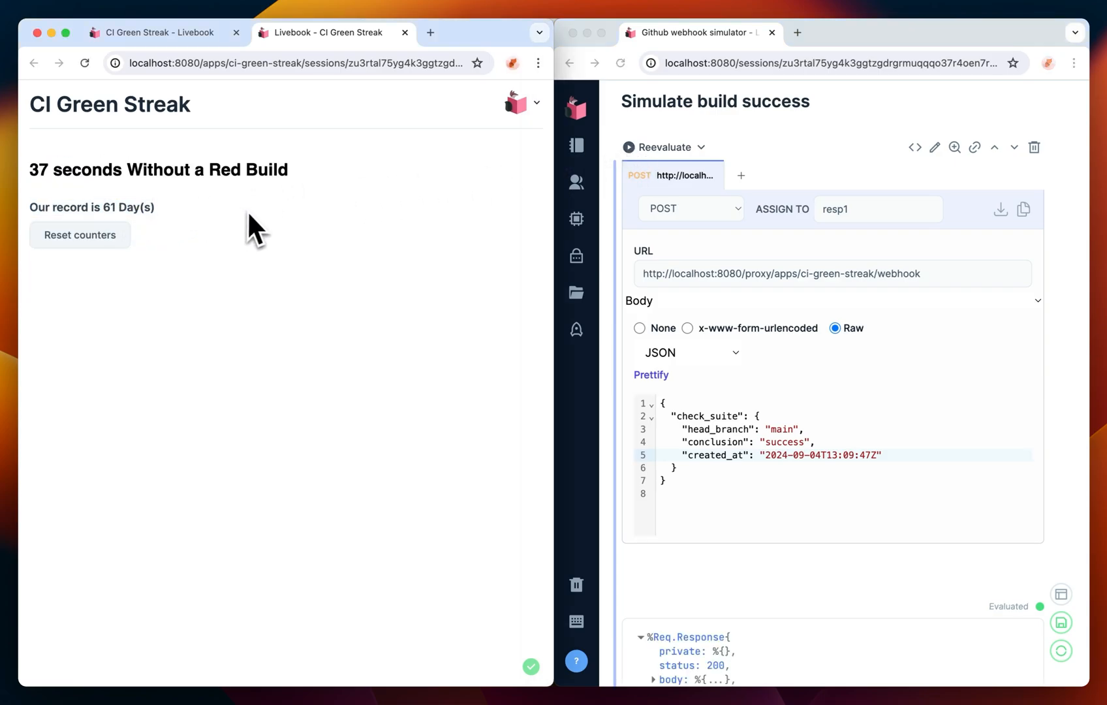
pyautogui.moveTo(403, 311)
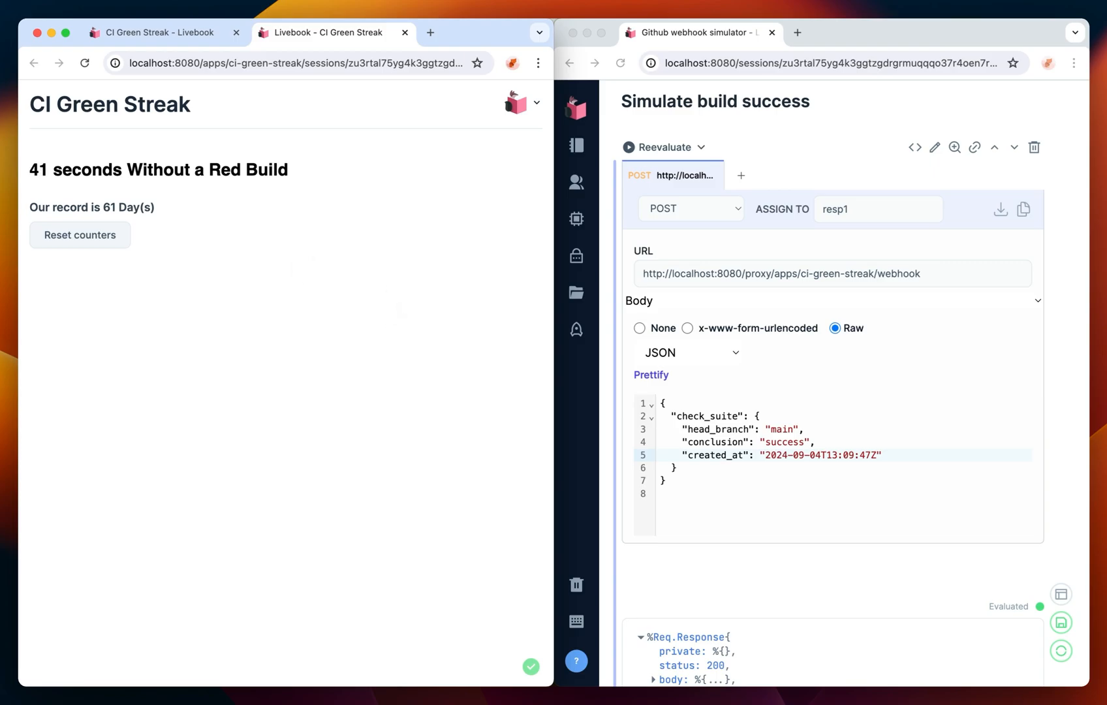
pyautogui.moveTo(403, 311)
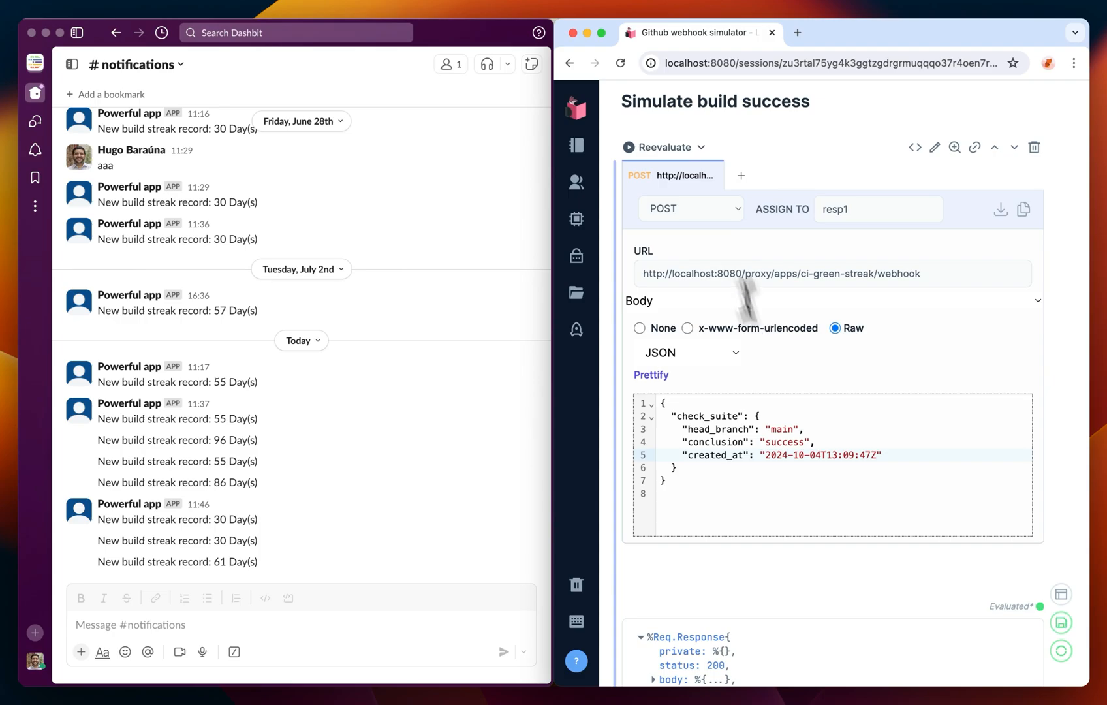
# - Send another simulated success, posting 'New build streak record: 91 Day(s)' to Slack #notifications
pyautogui.click(628, 147)
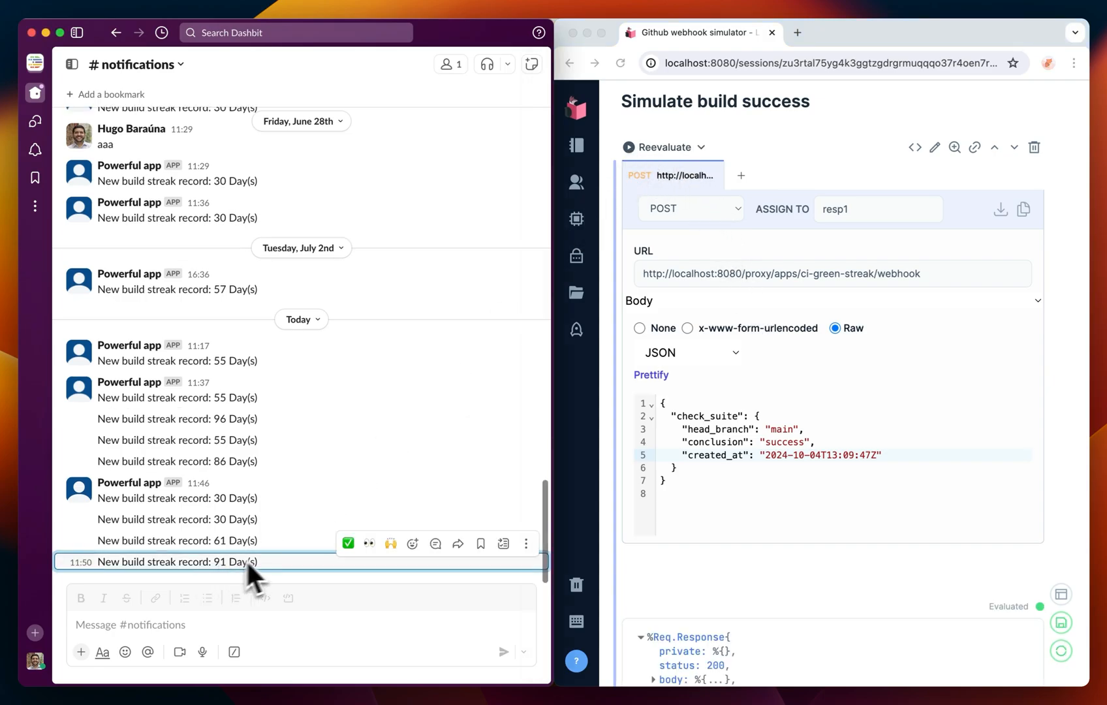
pyautogui.moveTo(276, 587)
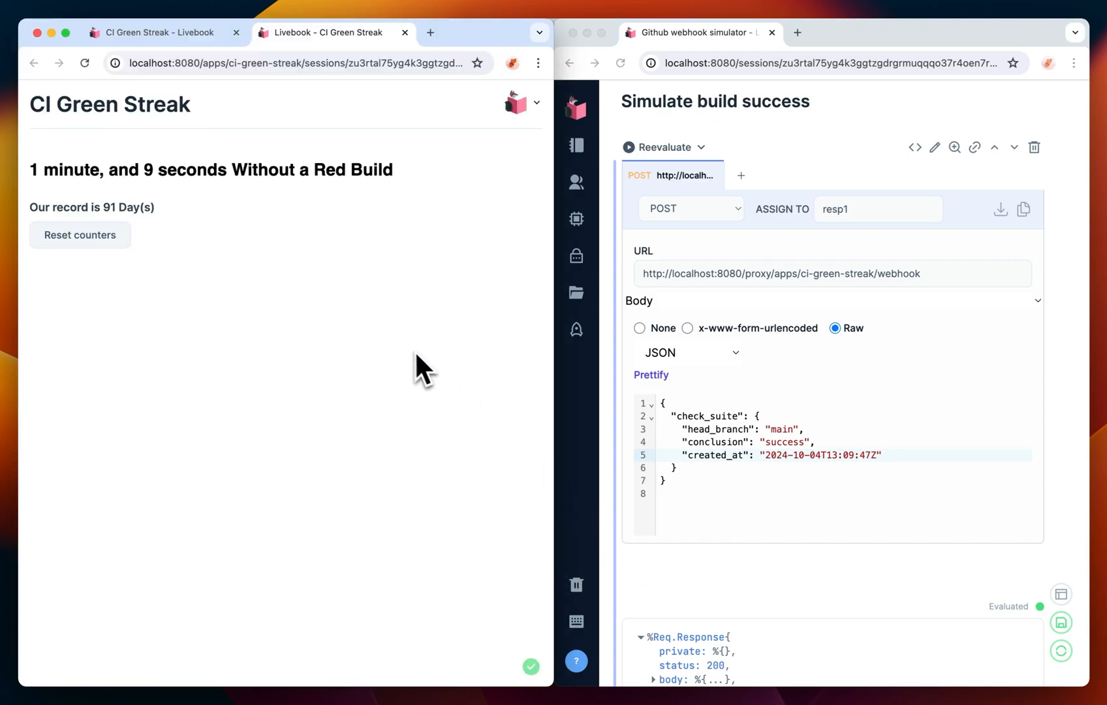
# - Run the Simulate build error cell to send a failed-build webhook to the app
pyautogui.scroll(-3)
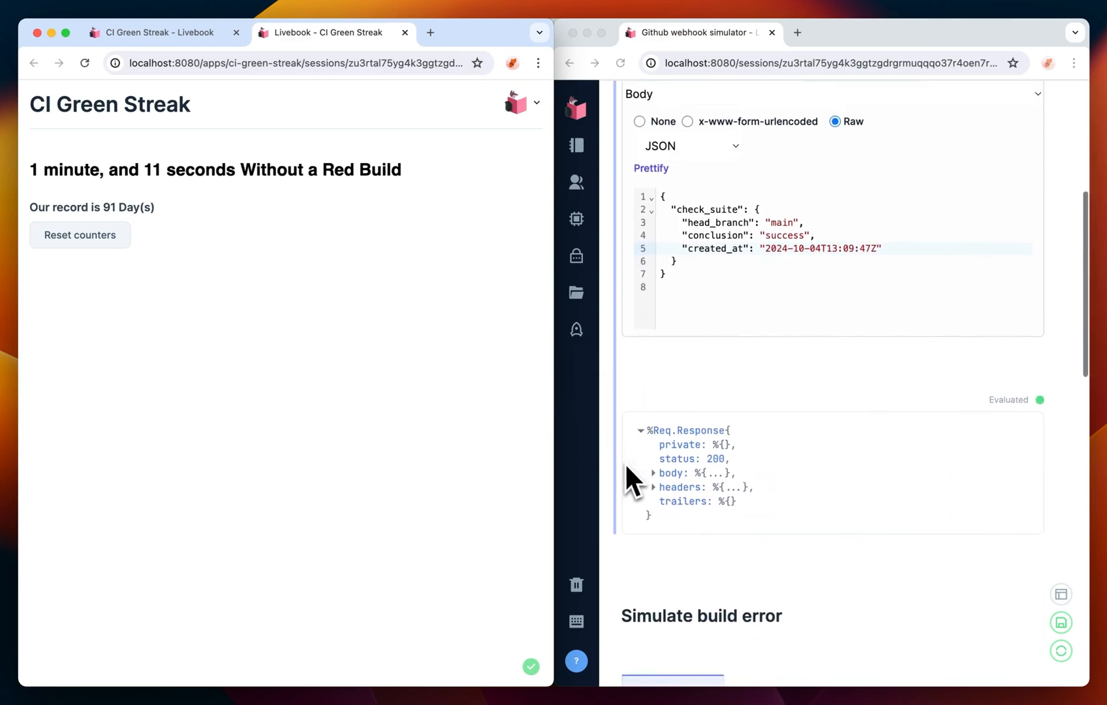
pyautogui.scroll(-3)
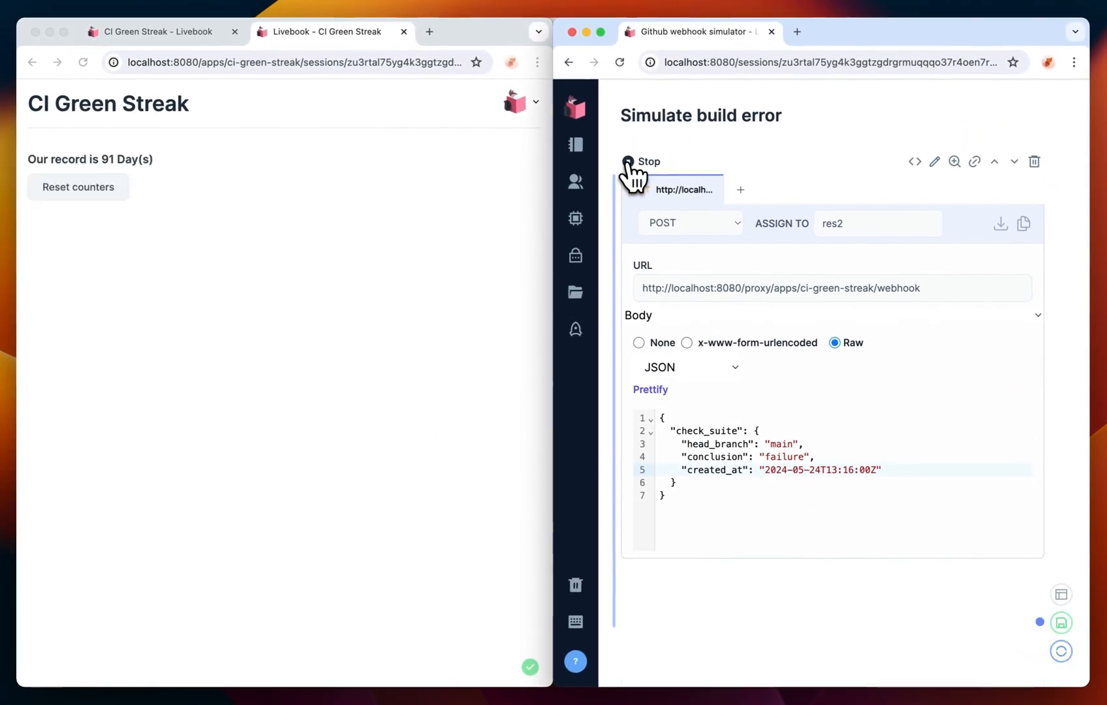
pyautogui.click(628, 162)
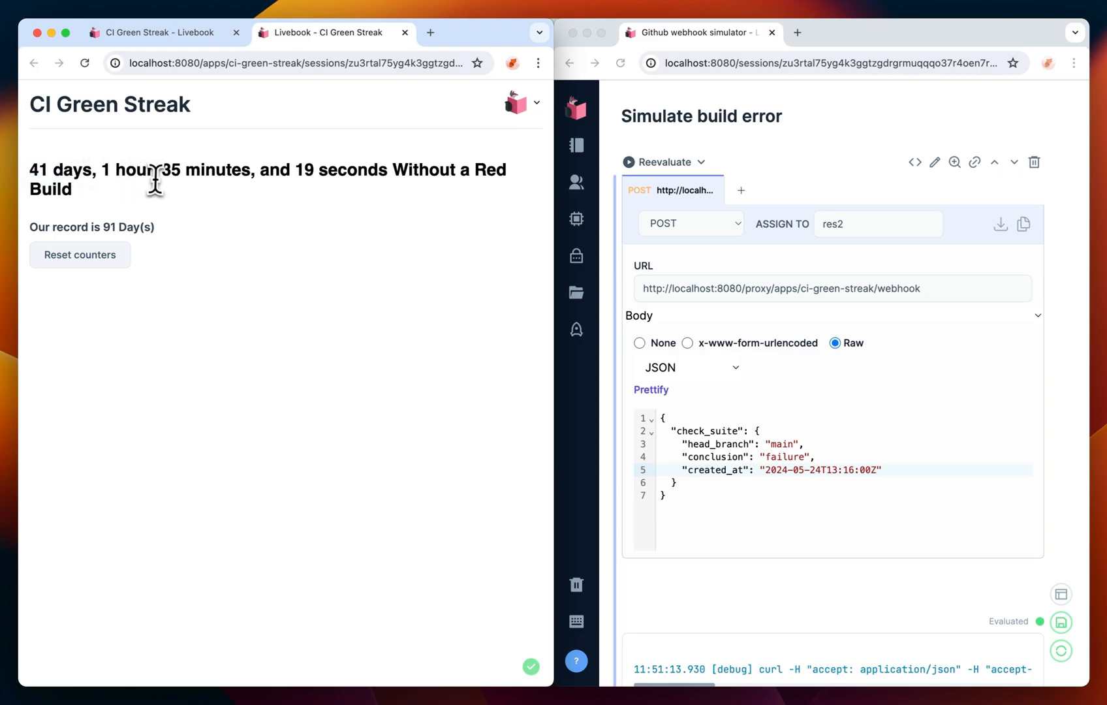
pyautogui.moveTo(374, 203)
pyautogui.write('4')
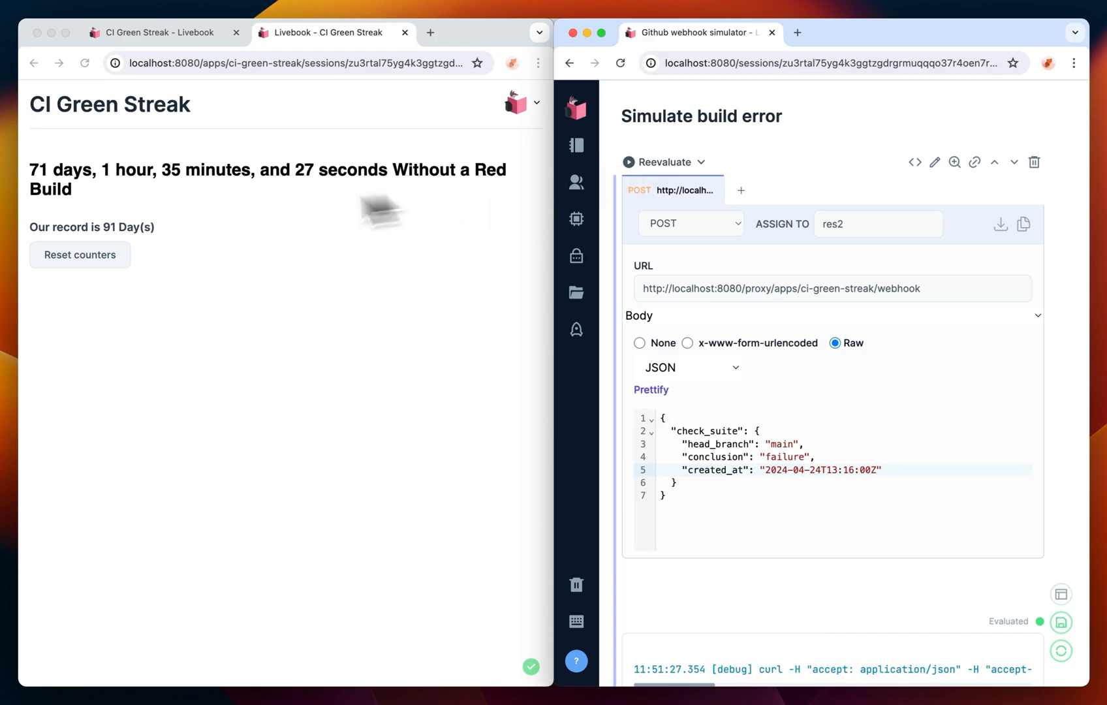
pyautogui.moveTo(111, 205)
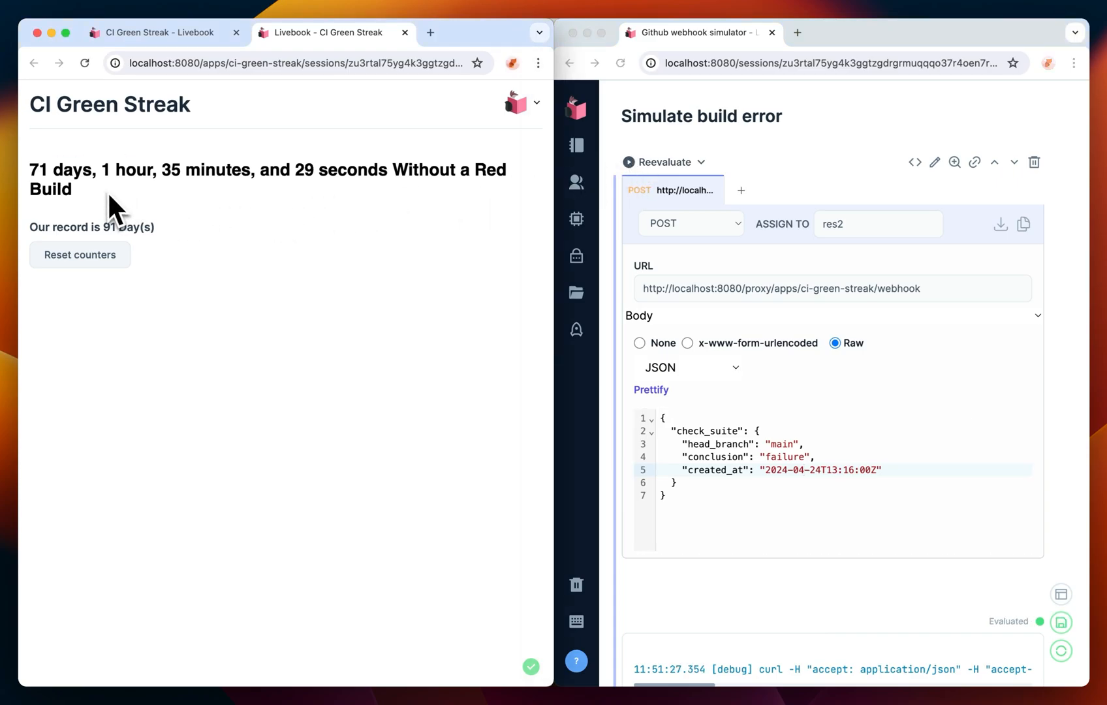